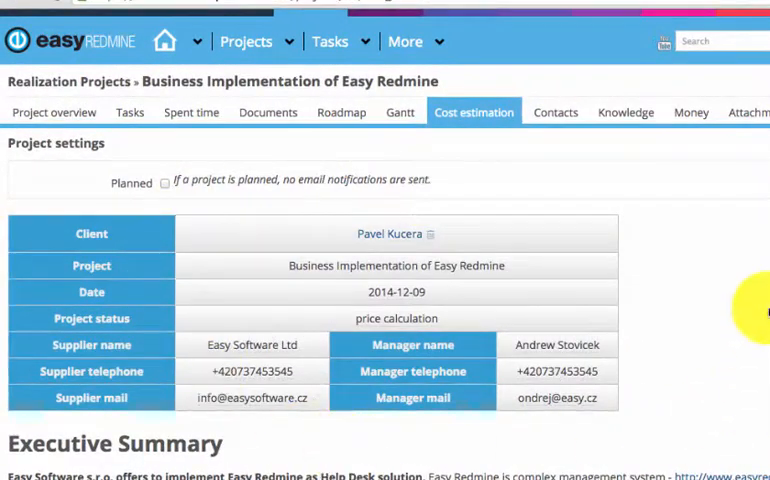
{"action": "mouse_move", "coordinate": [728, 246]}
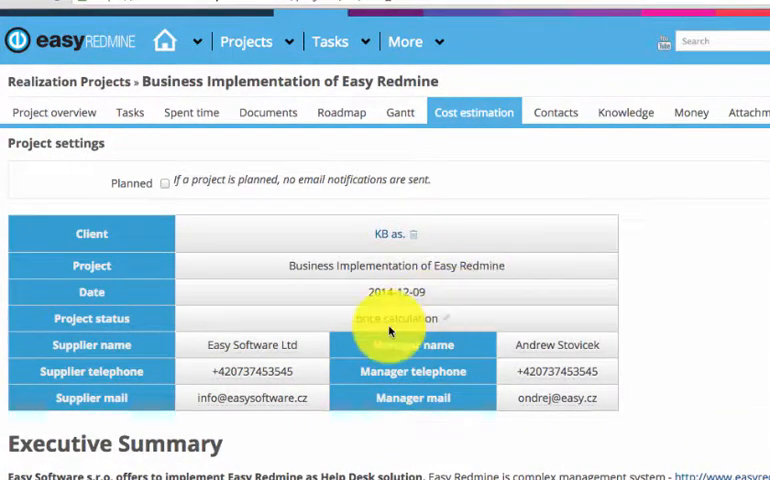
Replace the cost estimation's client with KB as. in the project settings.
{"action": "left_click", "coordinate": [396, 318]}
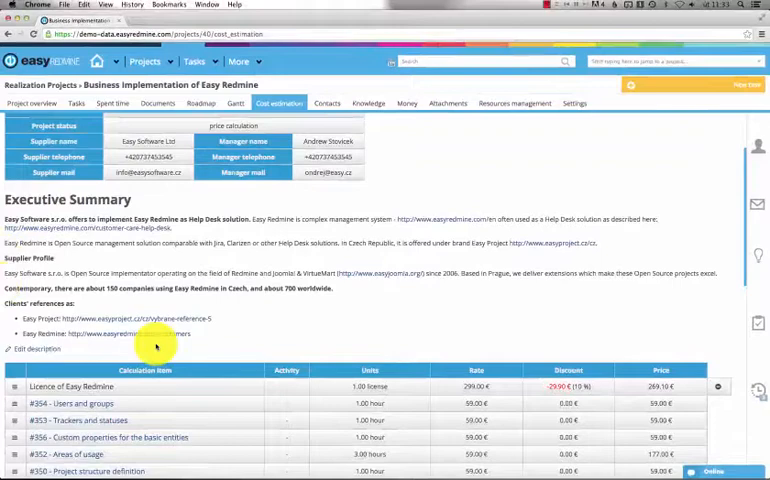
{"action": "left_click", "coordinate": [36, 348]}
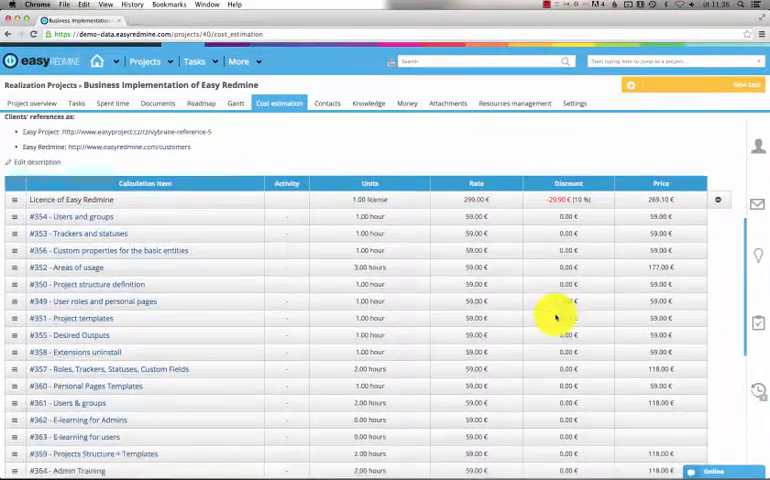
{"action": "scroll", "scroll_direction": "down", "scroll_amount": 3}
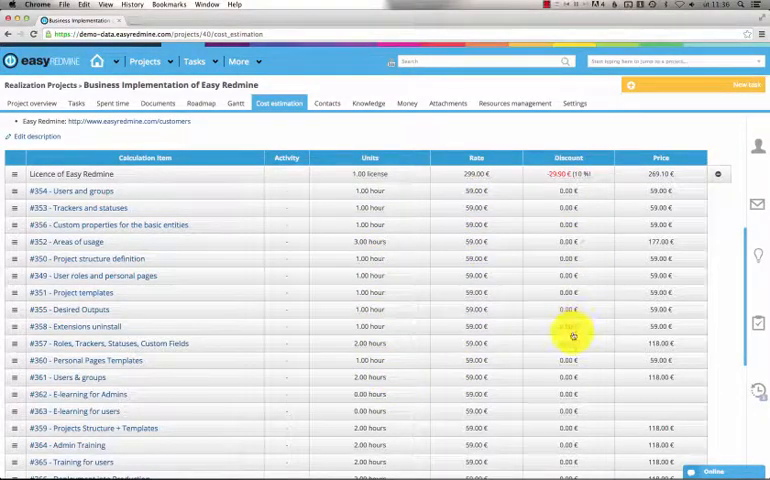
{"action": "scroll", "scroll_direction": "down", "scroll_amount": 3}
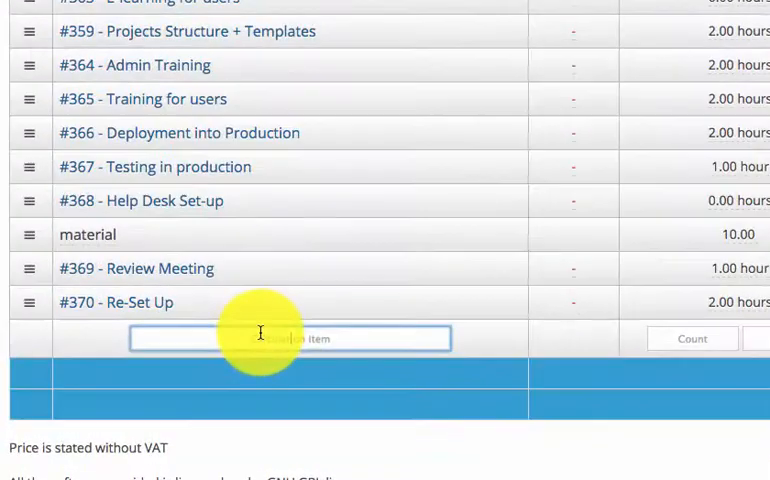
Fill the new calculation row with name 'new item', count 2, units pcs and rate 39.
{"action": "type", "text": "new item"}
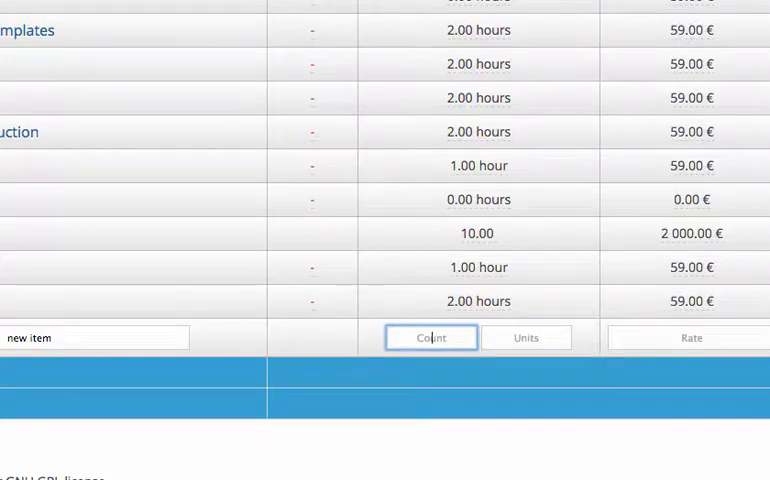
{"action": "type", "text": "2"}
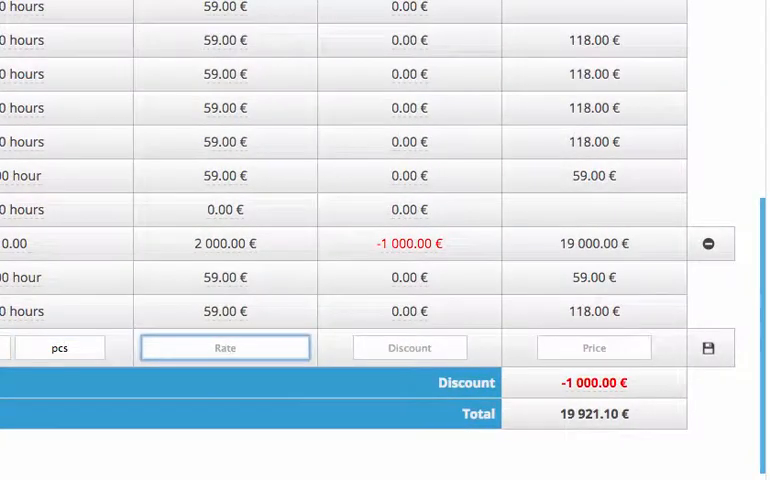
{"action": "type", "text": "39"}
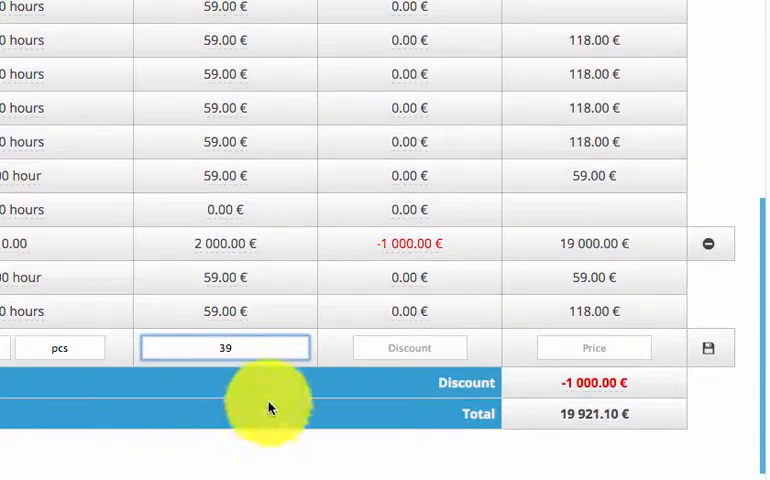
{"action": "mouse_move", "coordinate": [594, 348]}
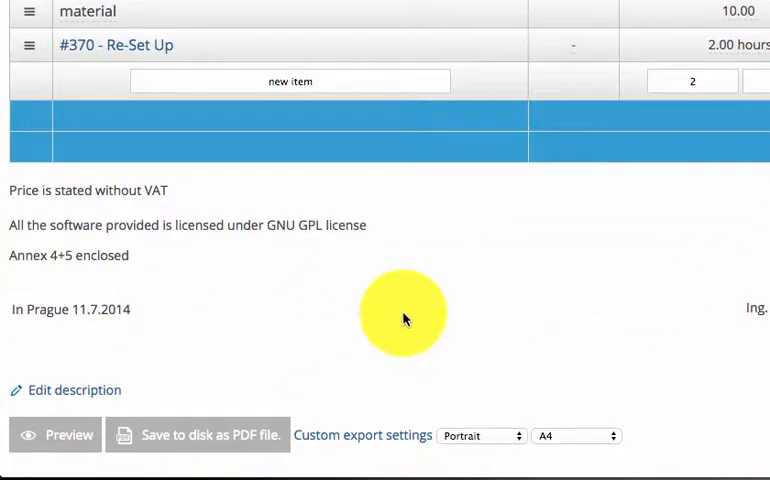
{"action": "mouse_move", "coordinate": [184, 434]}
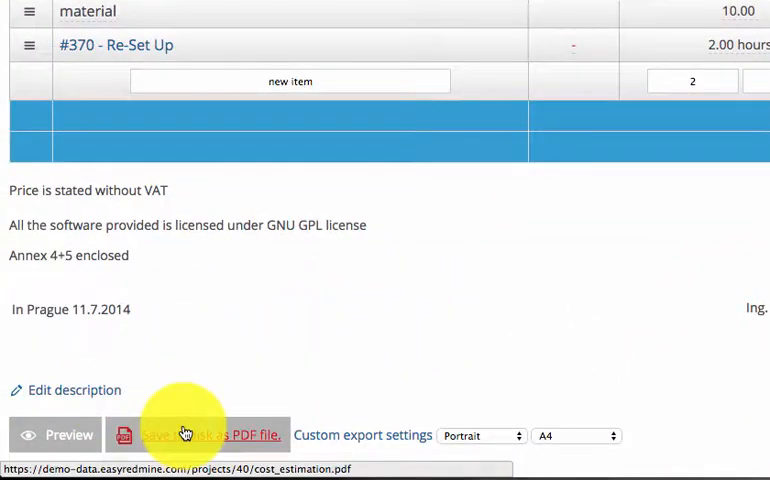